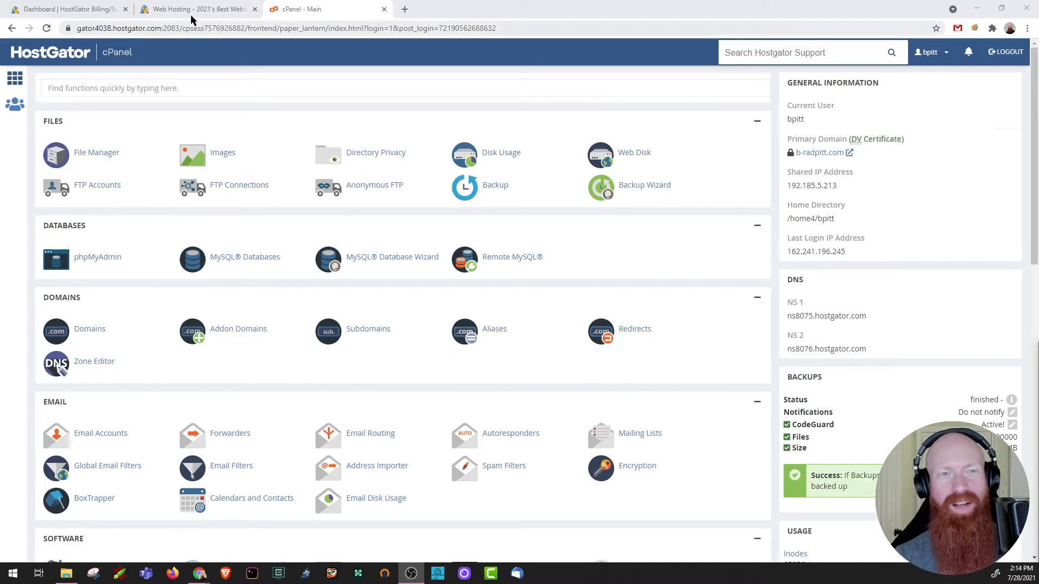
Switch to the HostGator Web Hosting tab and select its hostgator.com address
left_click(195, 10)
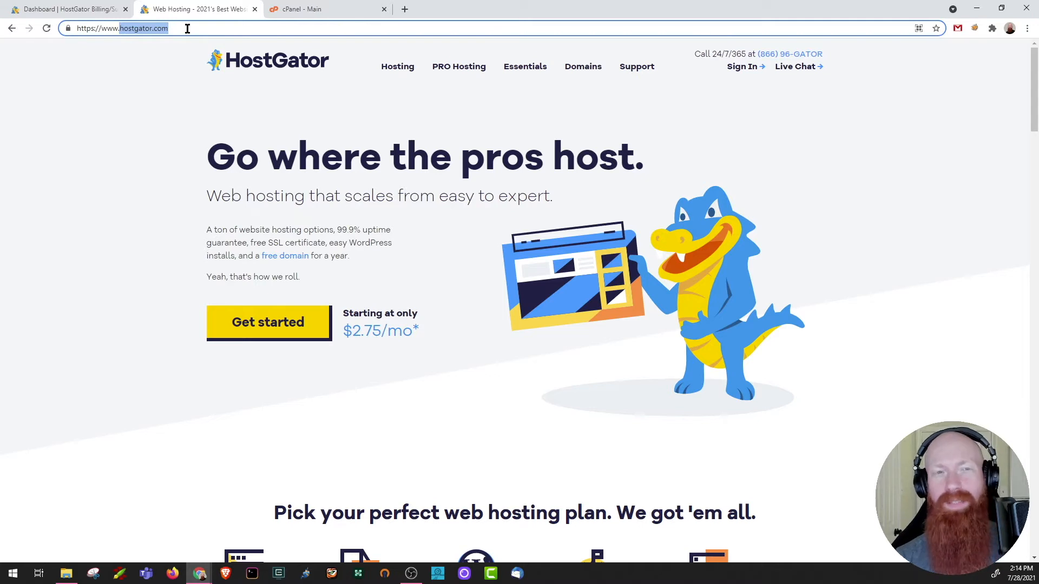
left_click(59, 8)
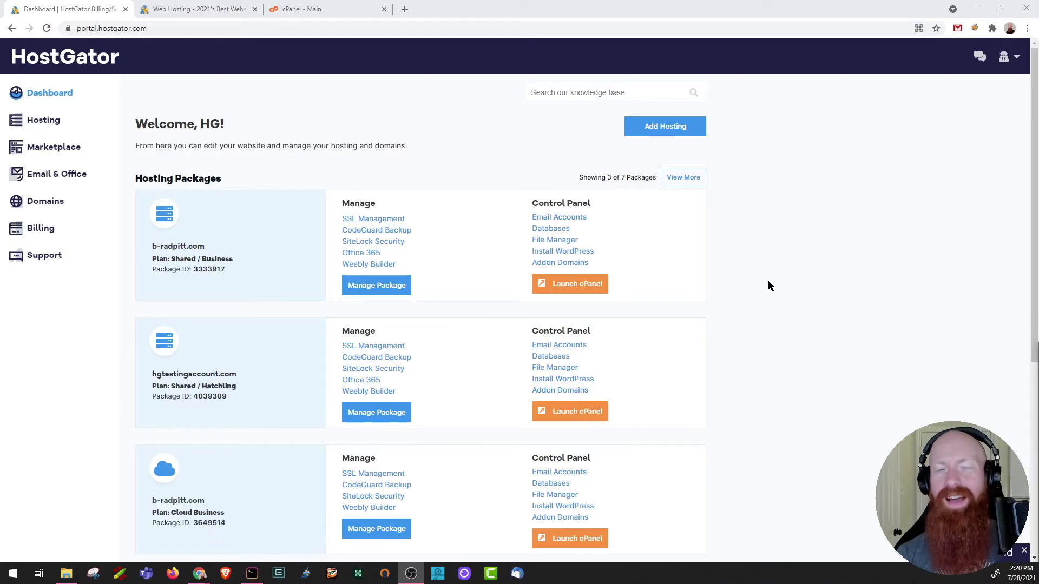
mouse_move(212, 302)
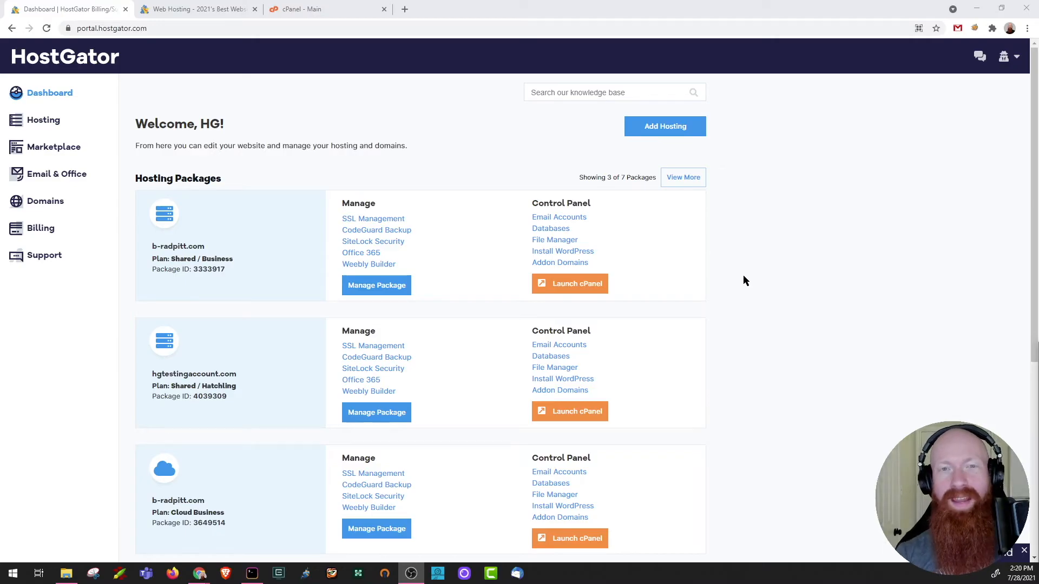
type("https://hgadmin.com/")
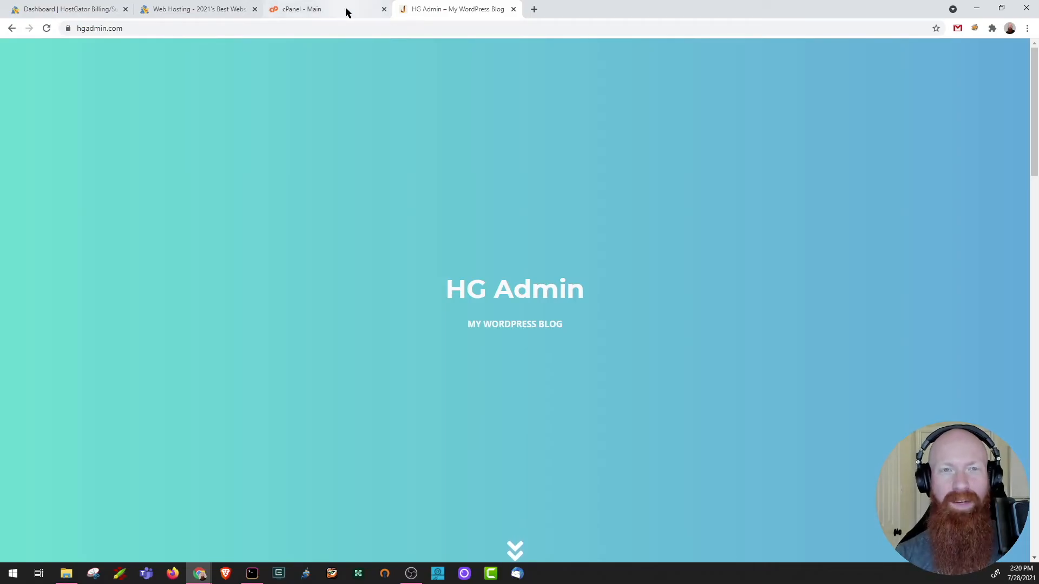
left_click(298, 9)
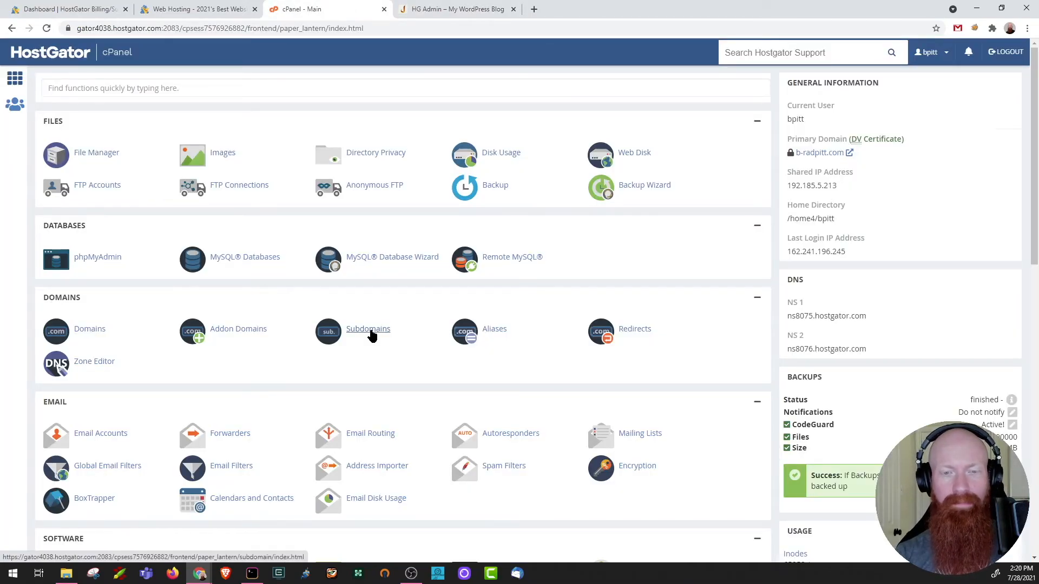
left_click(368, 329)
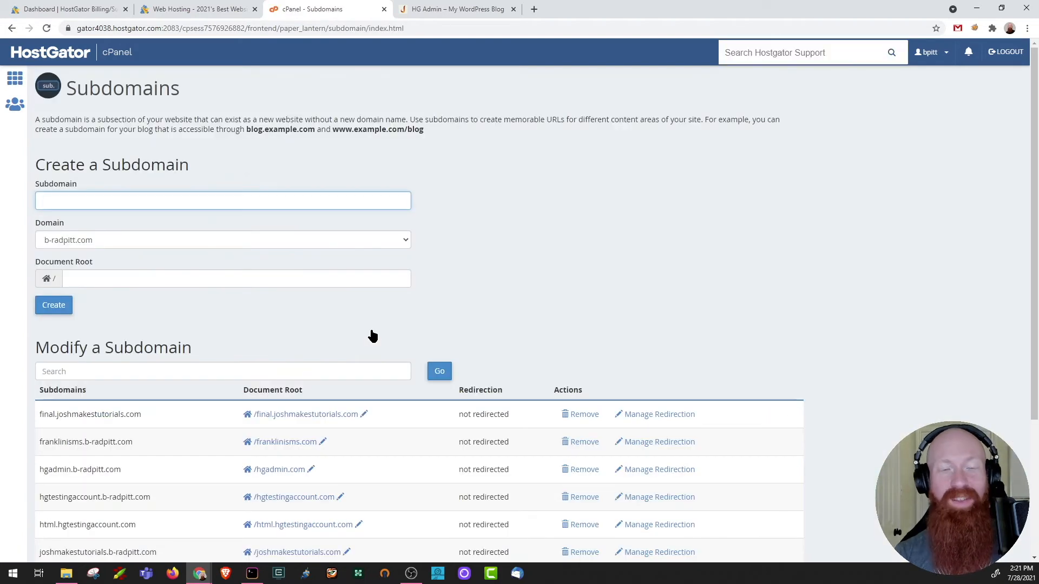
Create the subdomain 'store' with hgadmin.com as its parent domain
scroll("down", 3)
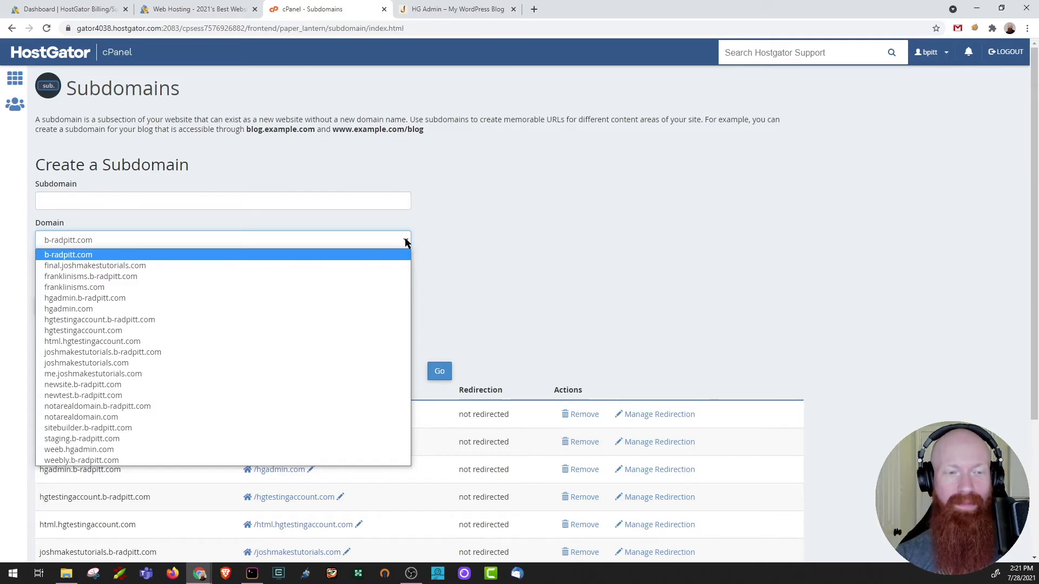
mouse_move(68, 309)
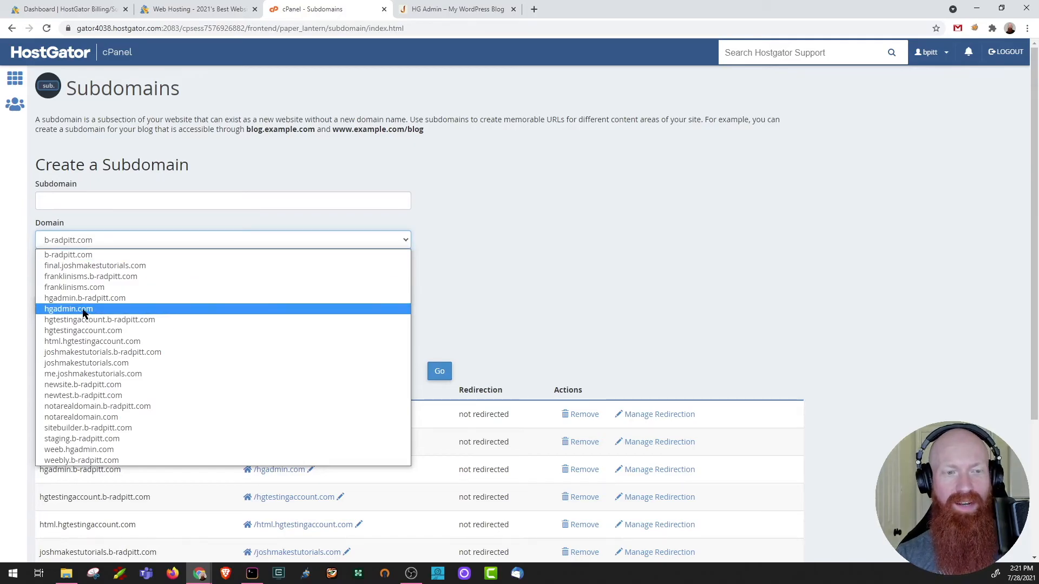
left_click(68, 309)
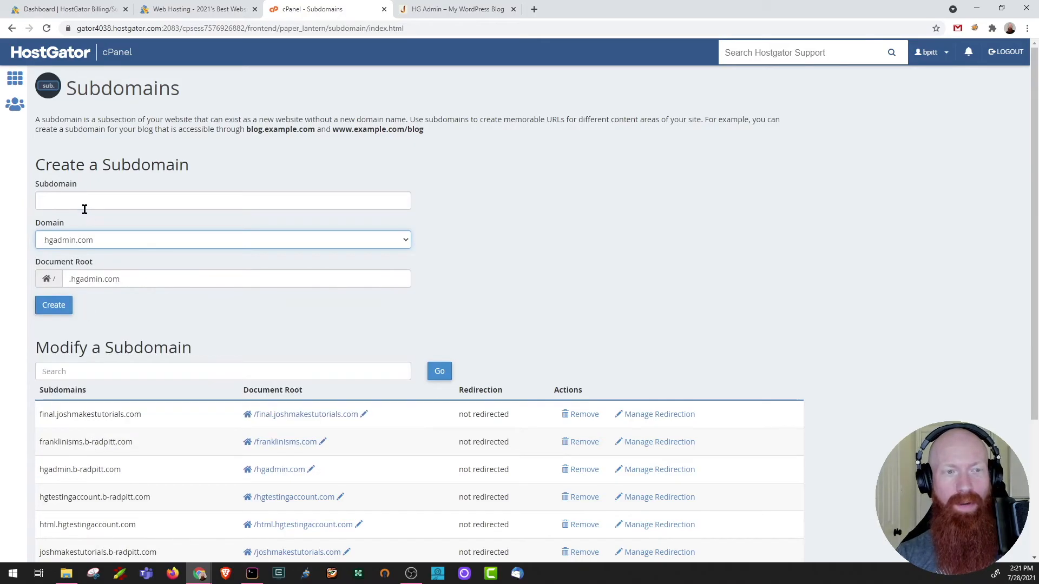
type("store")
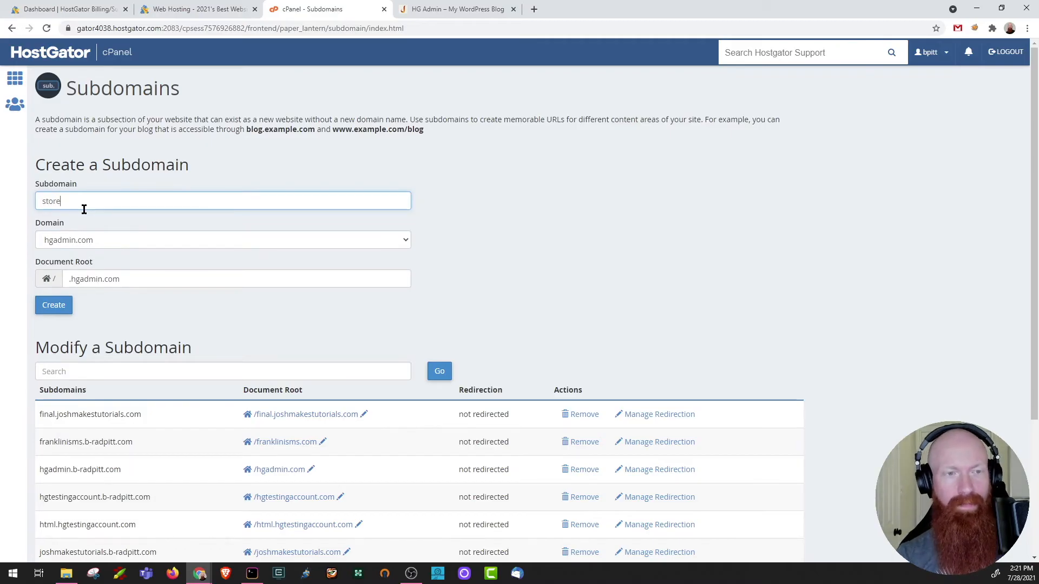
mouse_move(56, 240)
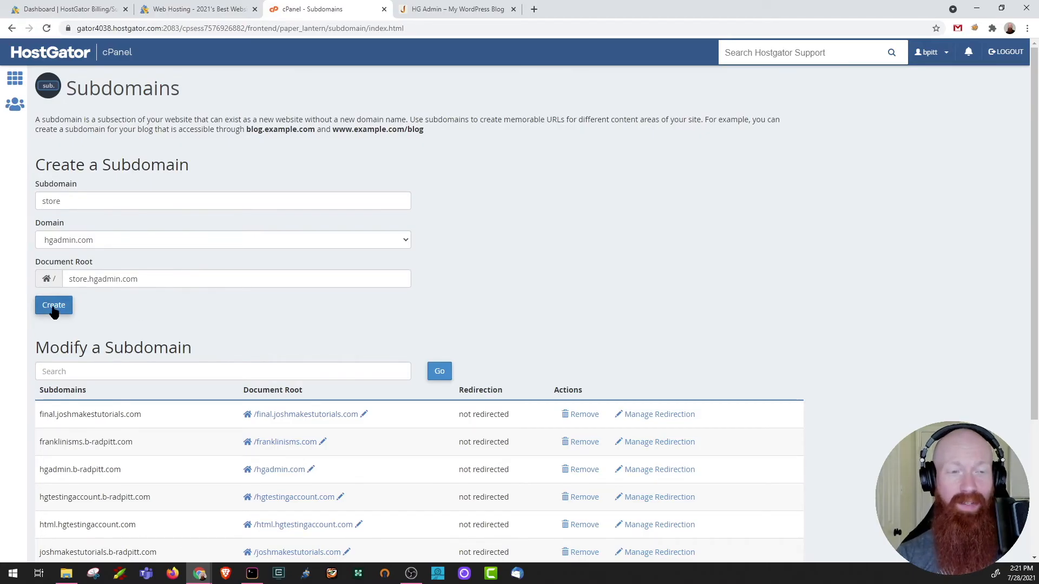
left_click(53, 304)
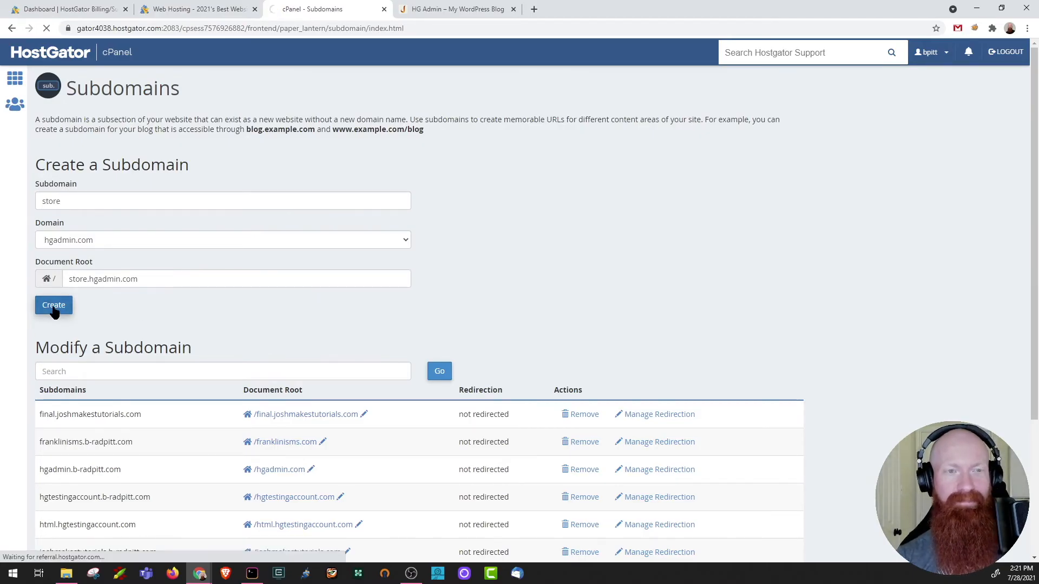
left_click(53, 305)
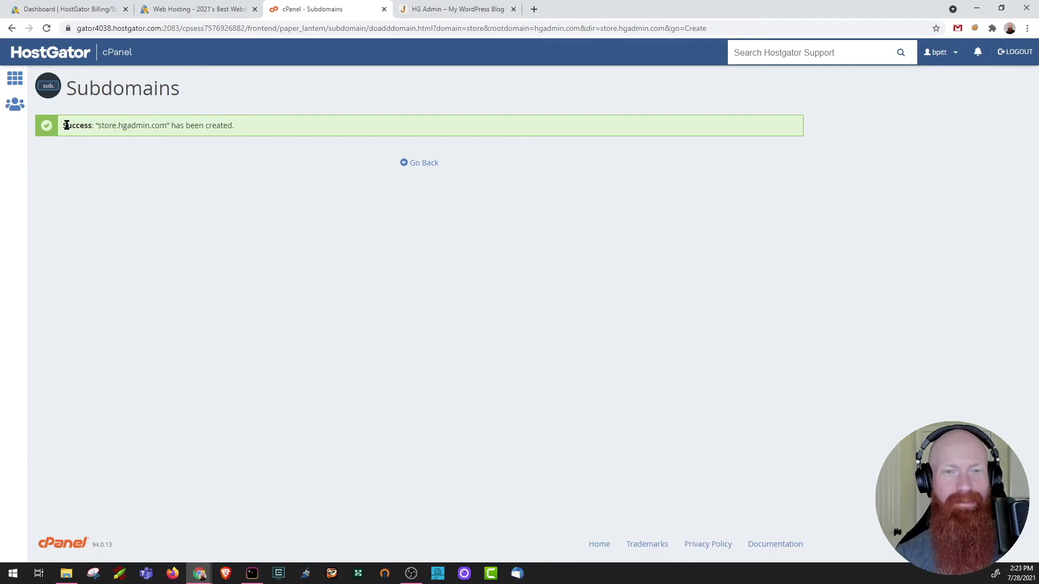
mouse_move(419, 162)
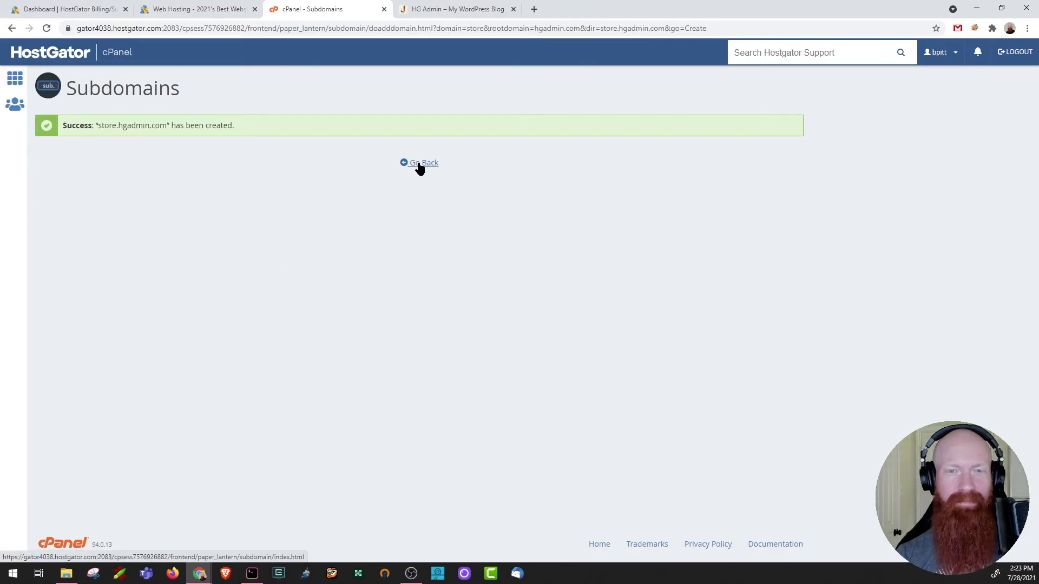
Search subdomains for 'store.' and open store.hgadmin.com's document root in File Manager
left_click(423, 162)
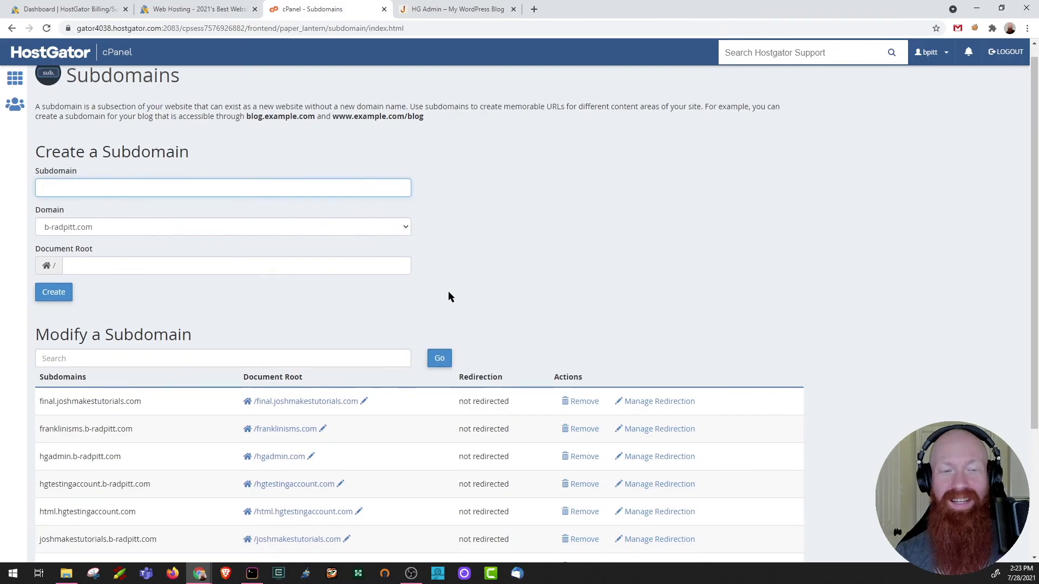
scroll("down", 3)
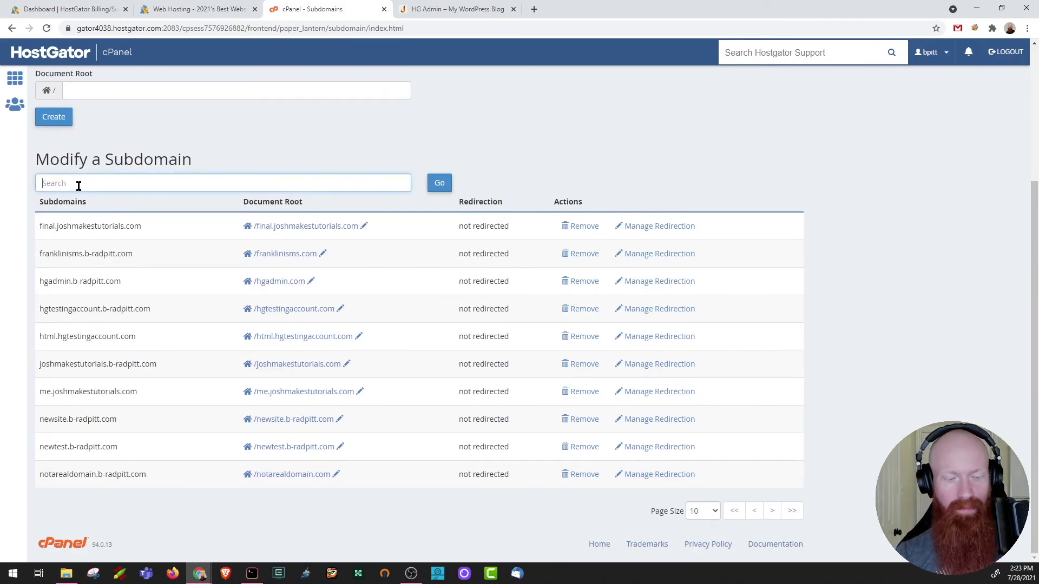
type("store.")
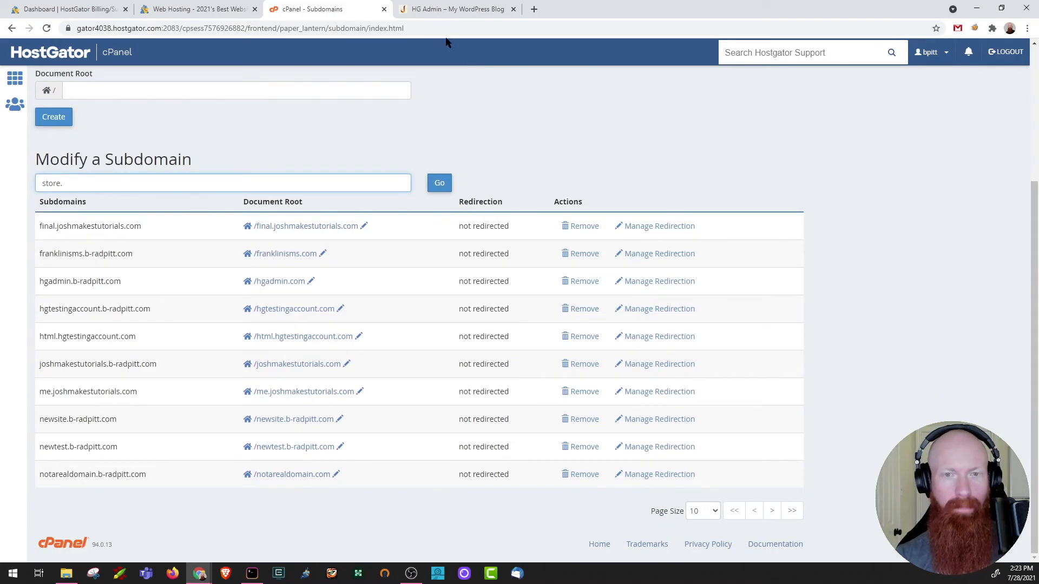
left_click(439, 183)
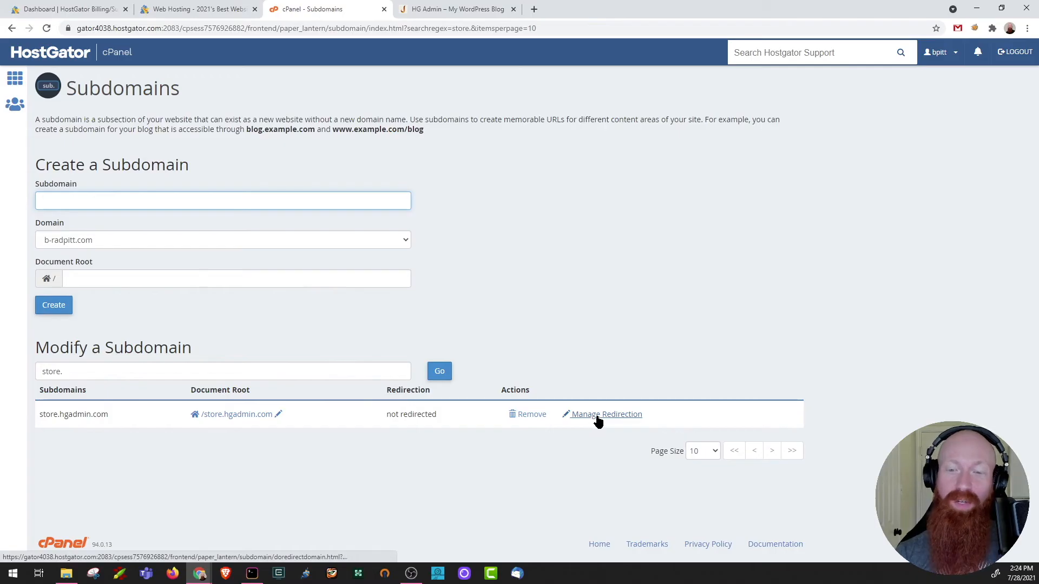
mouse_move(531, 449)
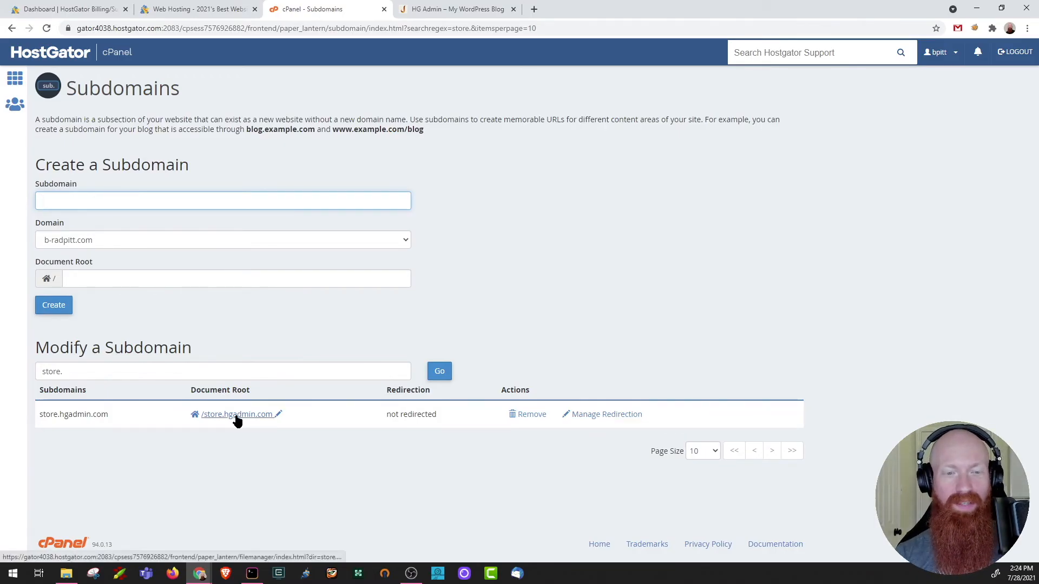
left_click(236, 414)
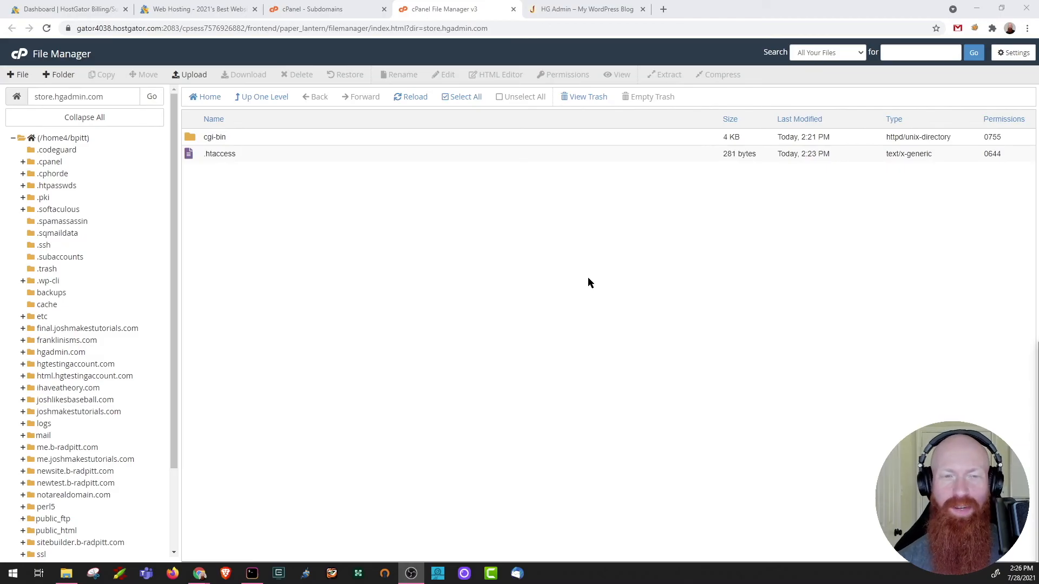
Create an empty index.html in the store.hgadmin.com folder and start editing it
right_click(588, 283)
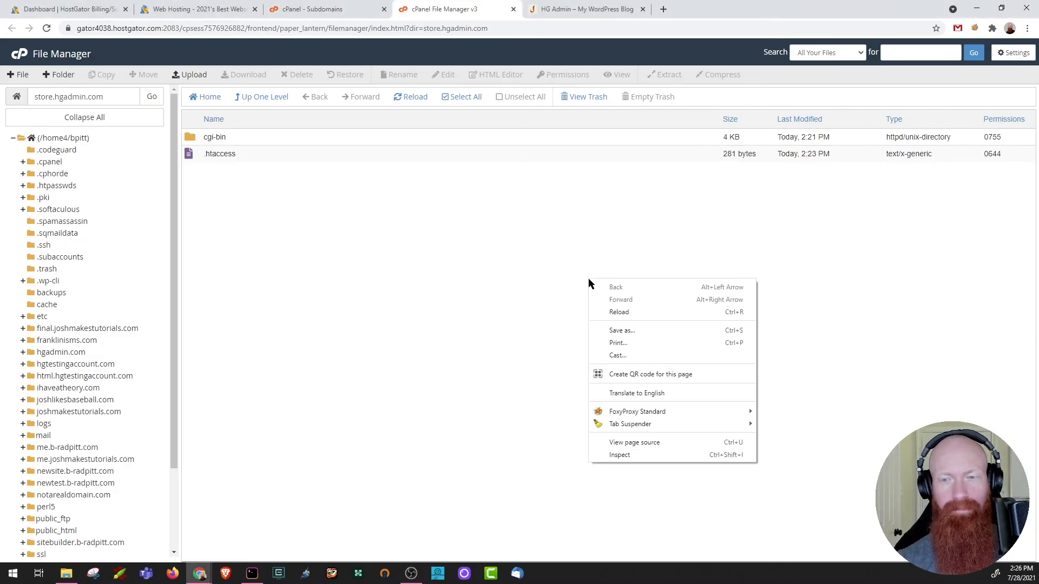
left_click(18, 74)
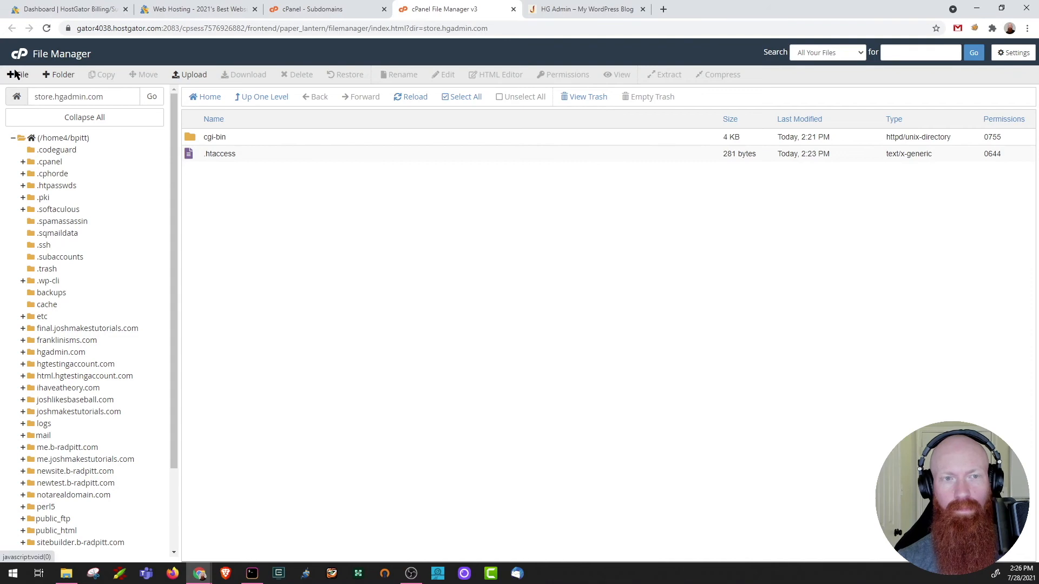
type("index.")
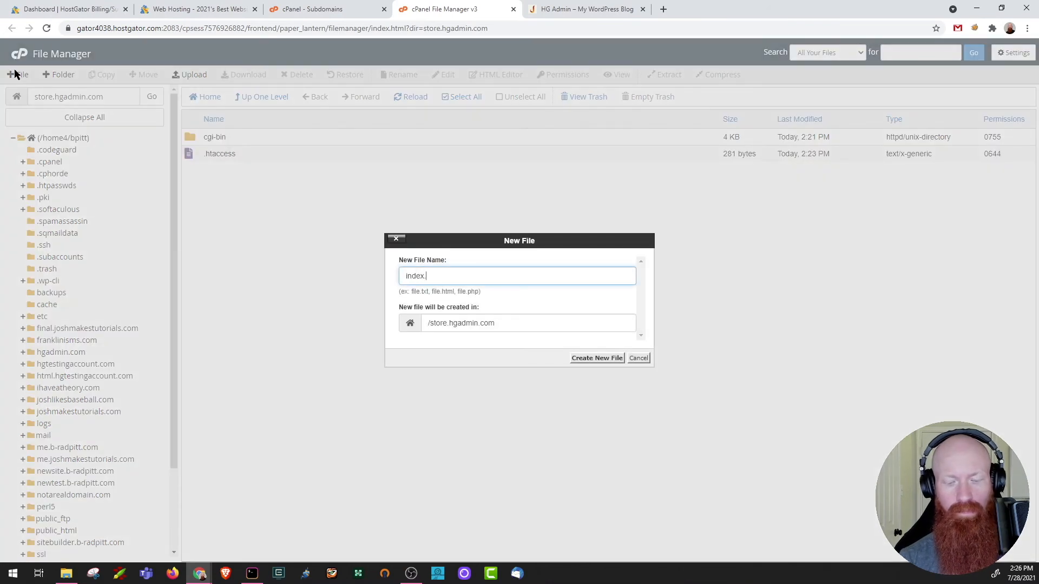
left_click(596, 357)
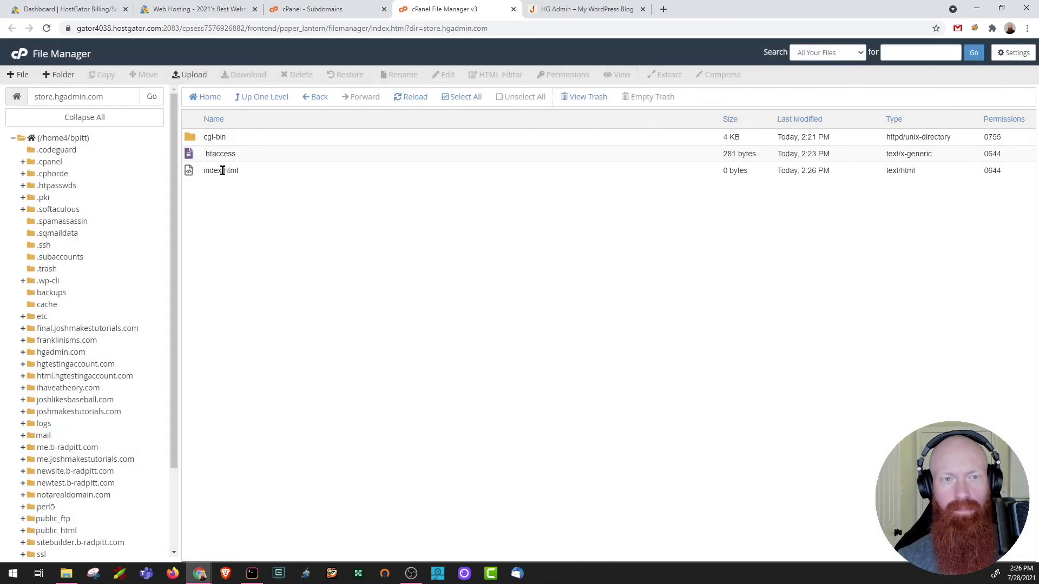
left_click(443, 74)
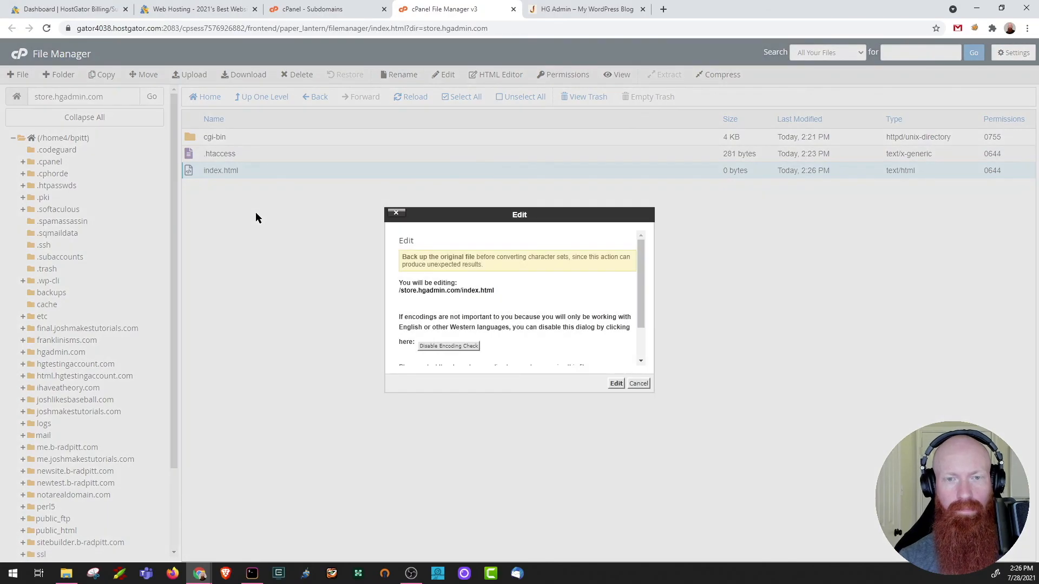
Write 'This is where my store will be!' in index.html, save, close, and view hgadmin.com
left_click(616, 383)
type("T")
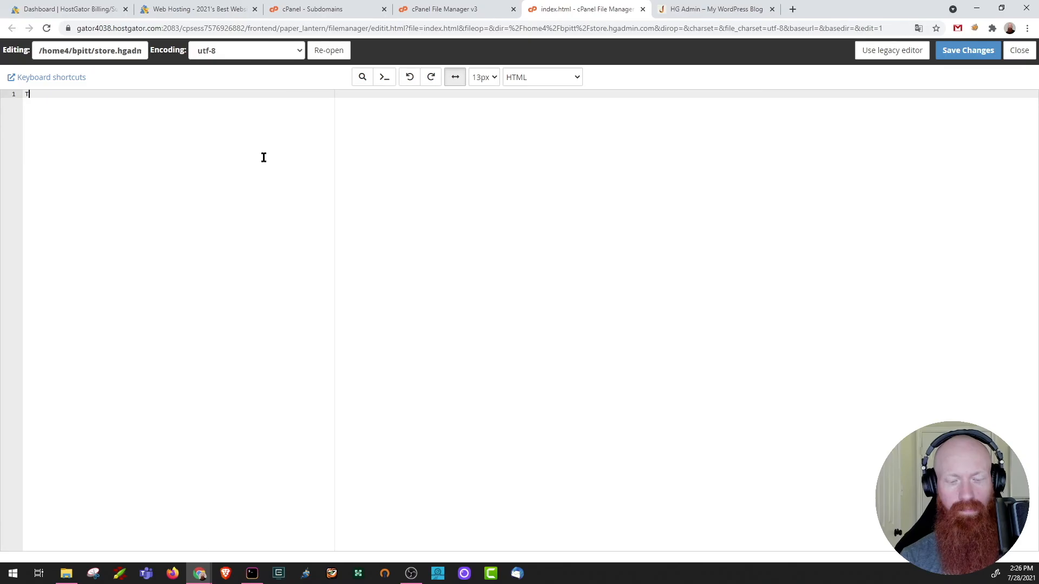
type("his is where my store will be")
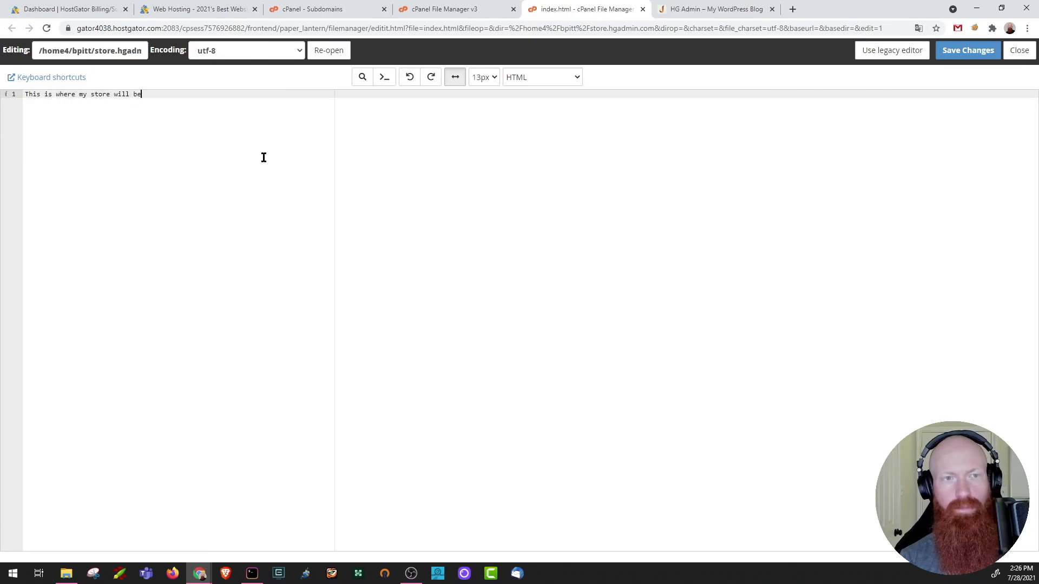
type("!")
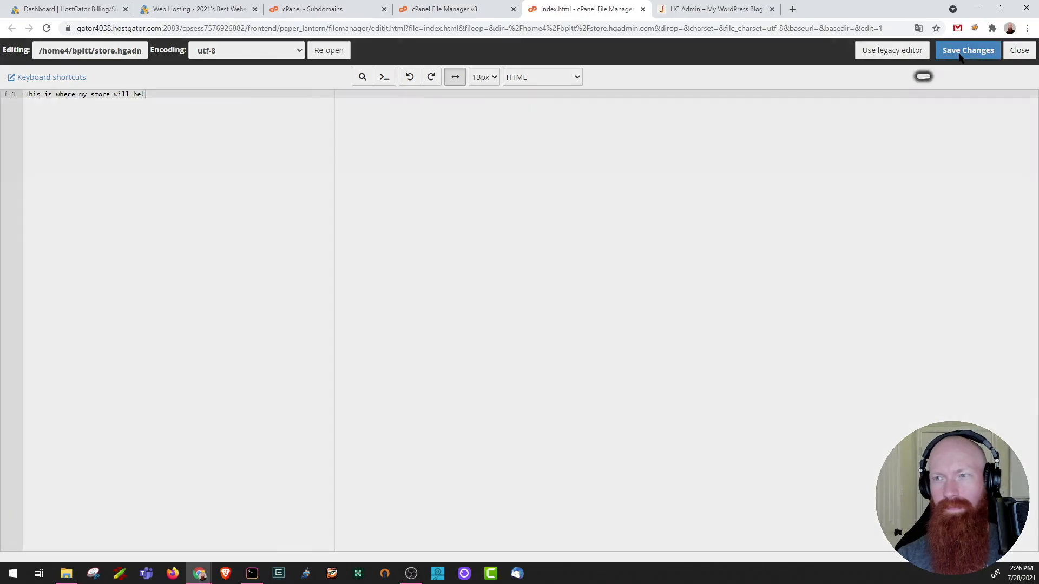
left_click(967, 49)
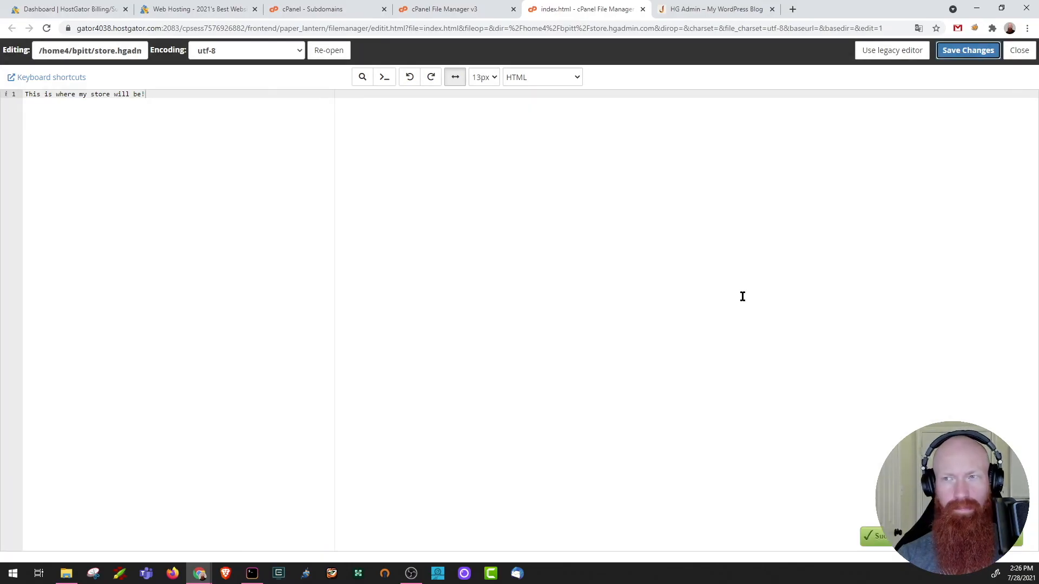
left_click(1018, 50)
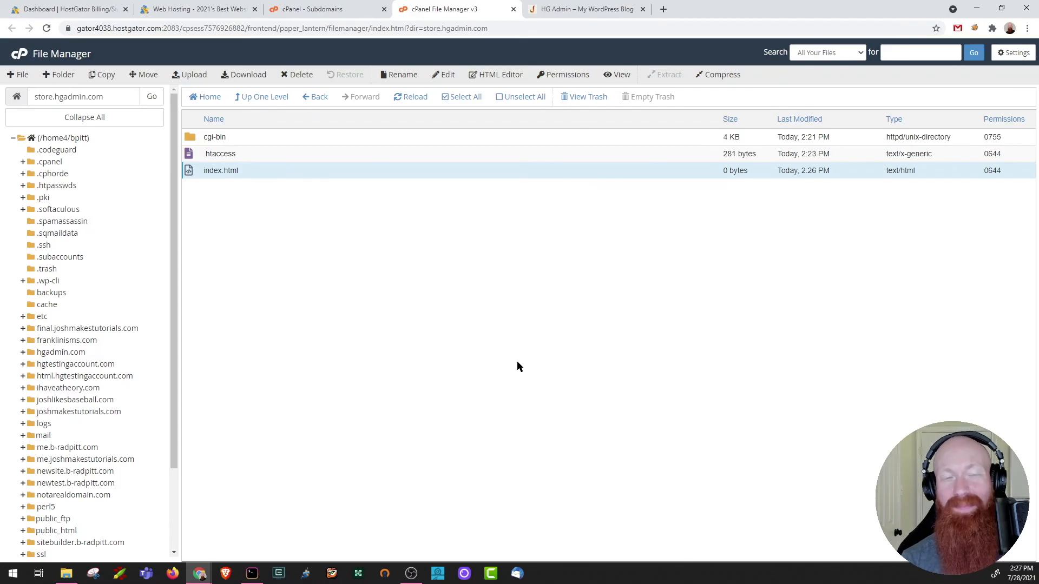
left_click(585, 9)
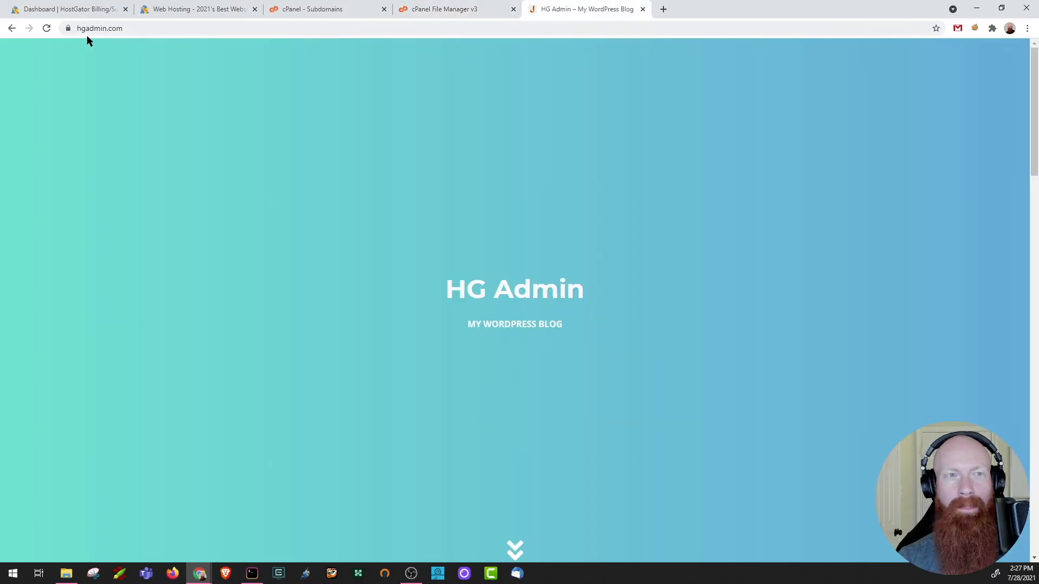